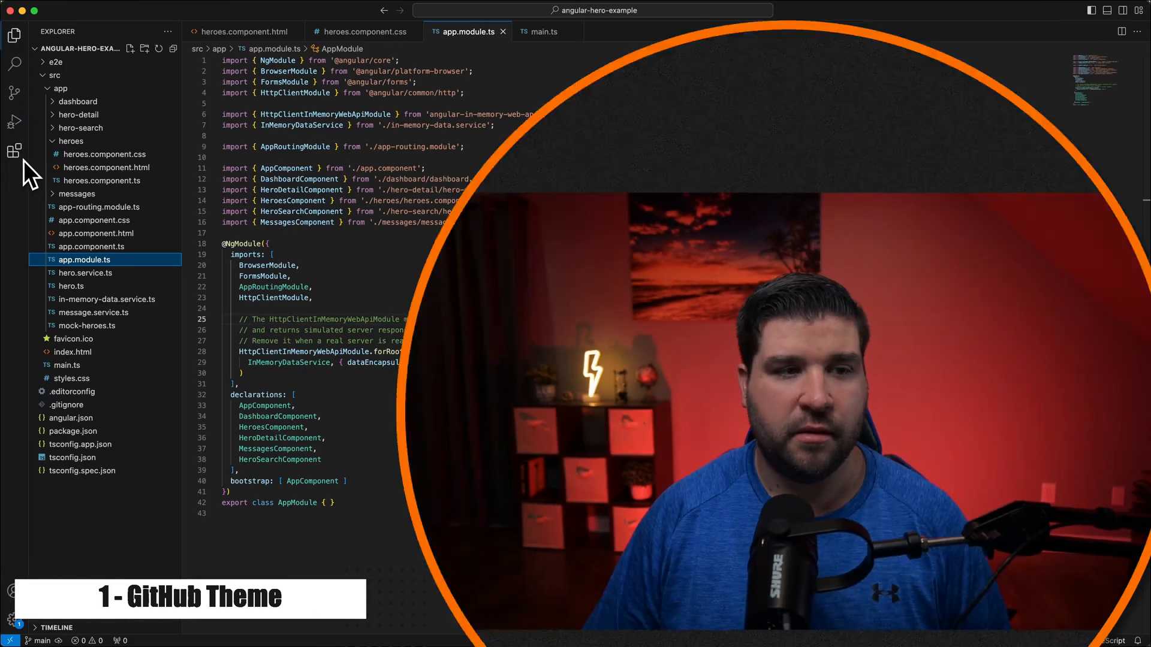
- Find 'github theme' in the Extensions marketplace, install GitHub Theme, and preview it on heroes.component.html
{"action": "left_click", "coordinate": [15, 151]}
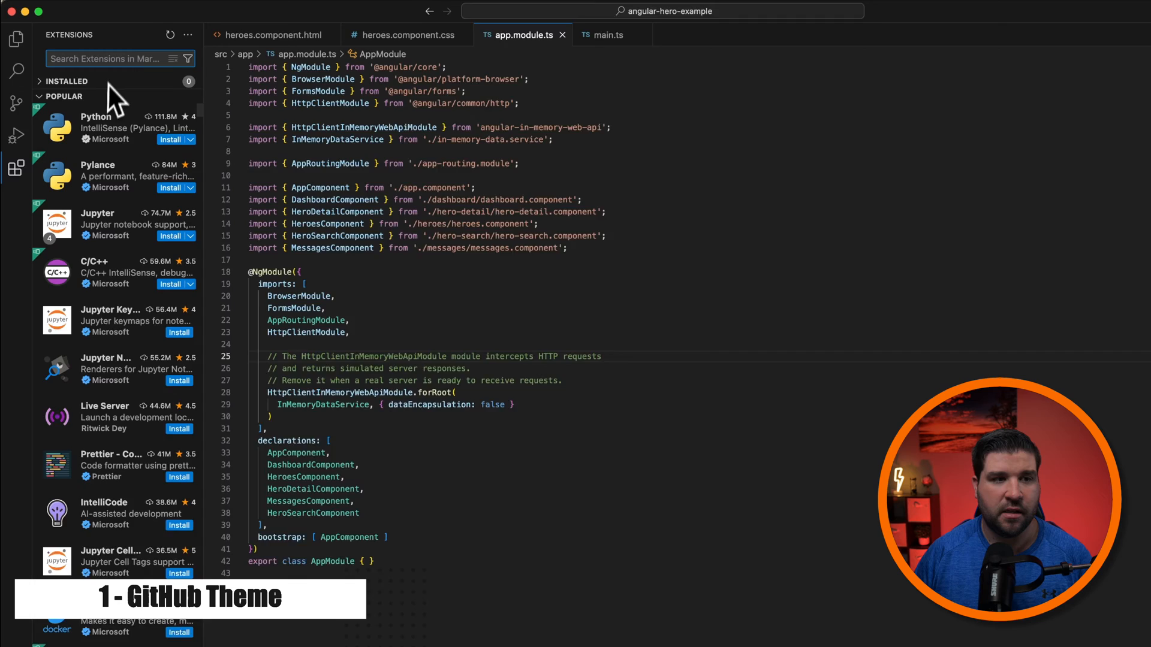
{"action": "type", "text": "githu"}
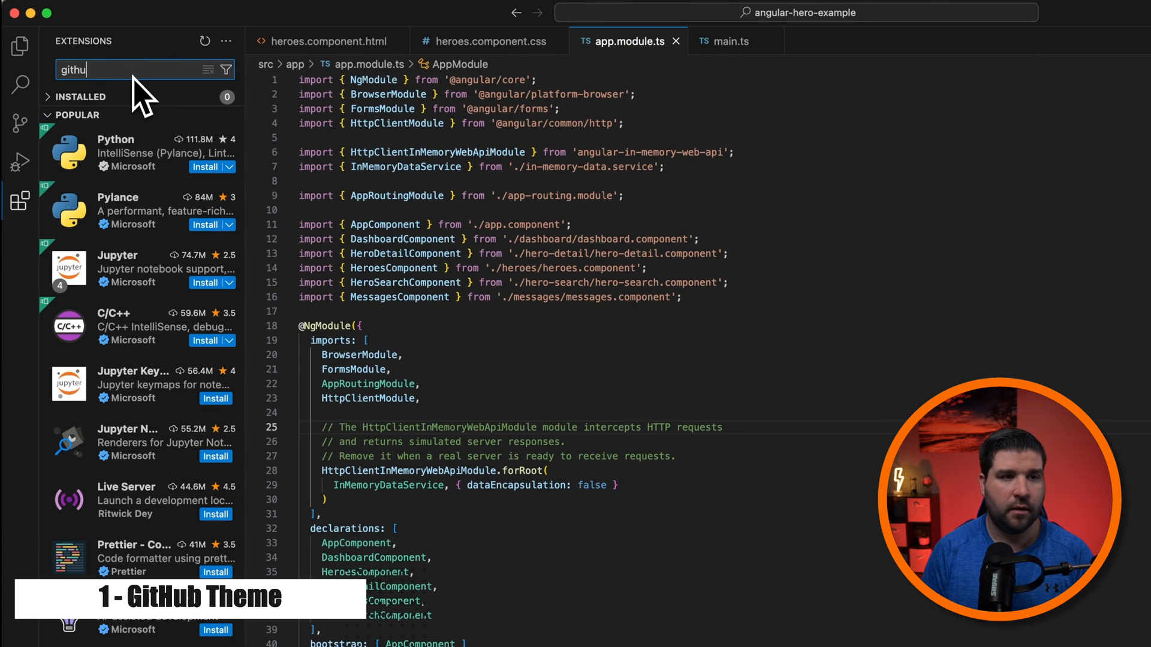
{"action": "left_click", "coordinate": [139, 117]}
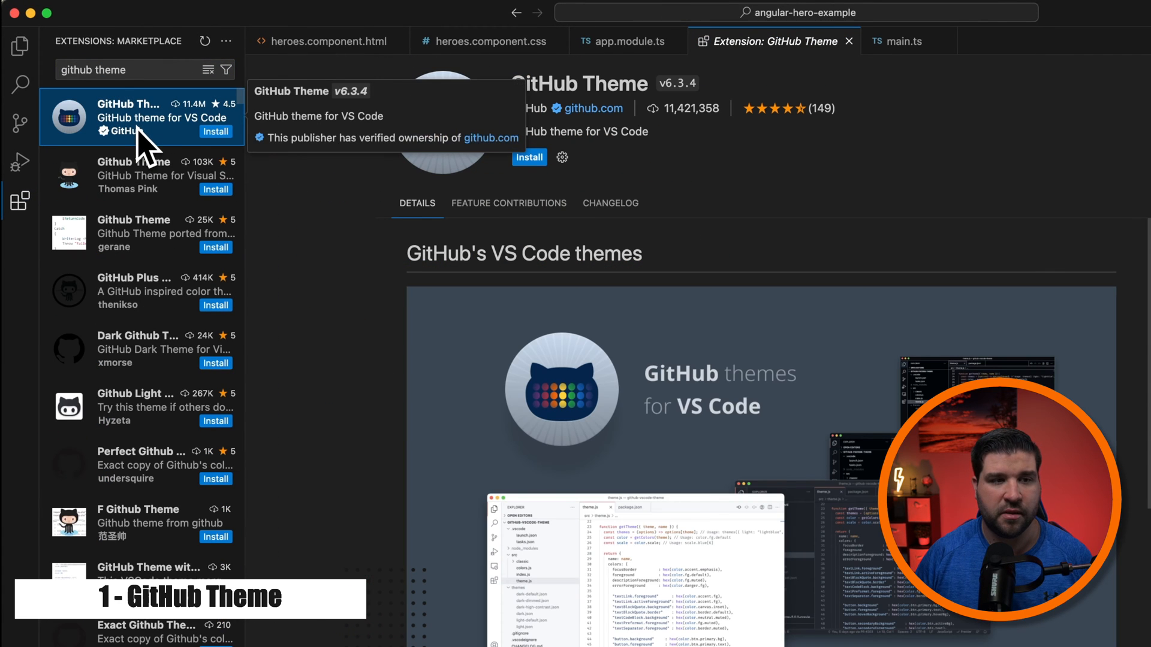
{"action": "mouse_move", "coordinate": [685, 135]}
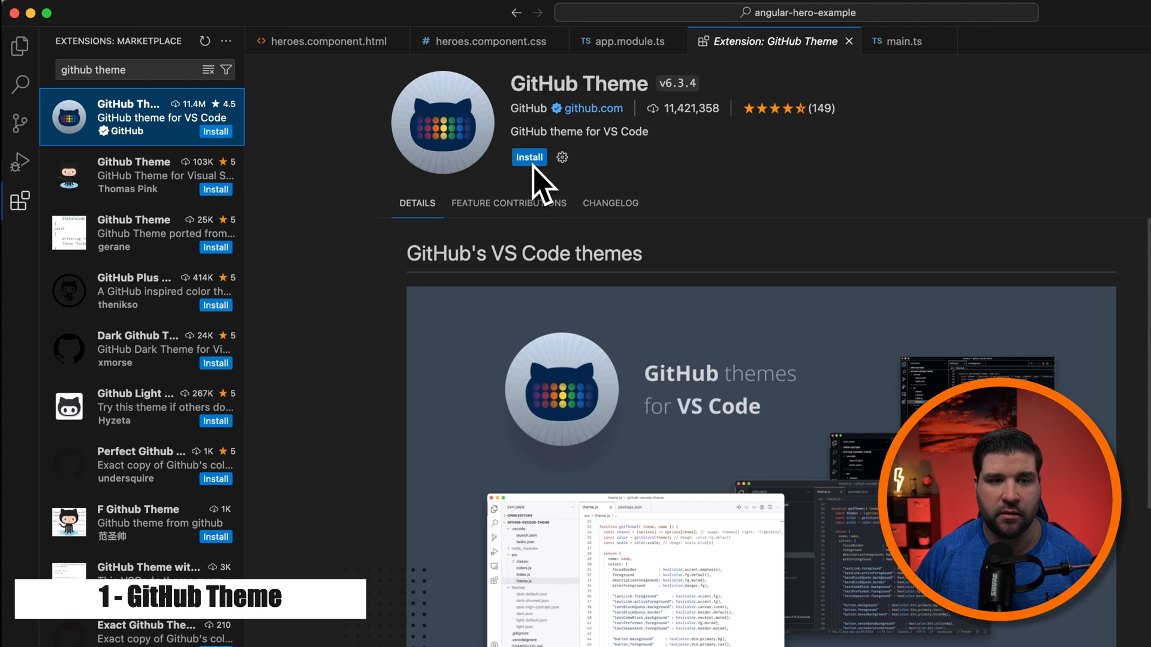
{"action": "left_click", "coordinate": [529, 157]}
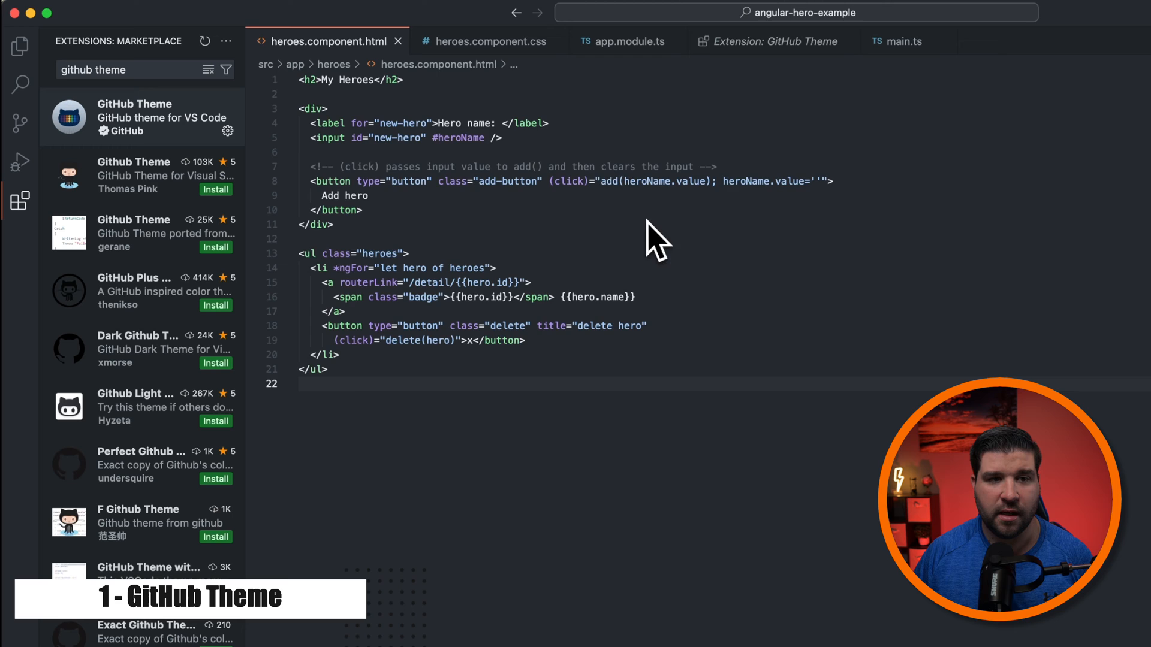
{"action": "left_click", "coordinate": [625, 41]}
{"action": "type", "text": "Dracula"}
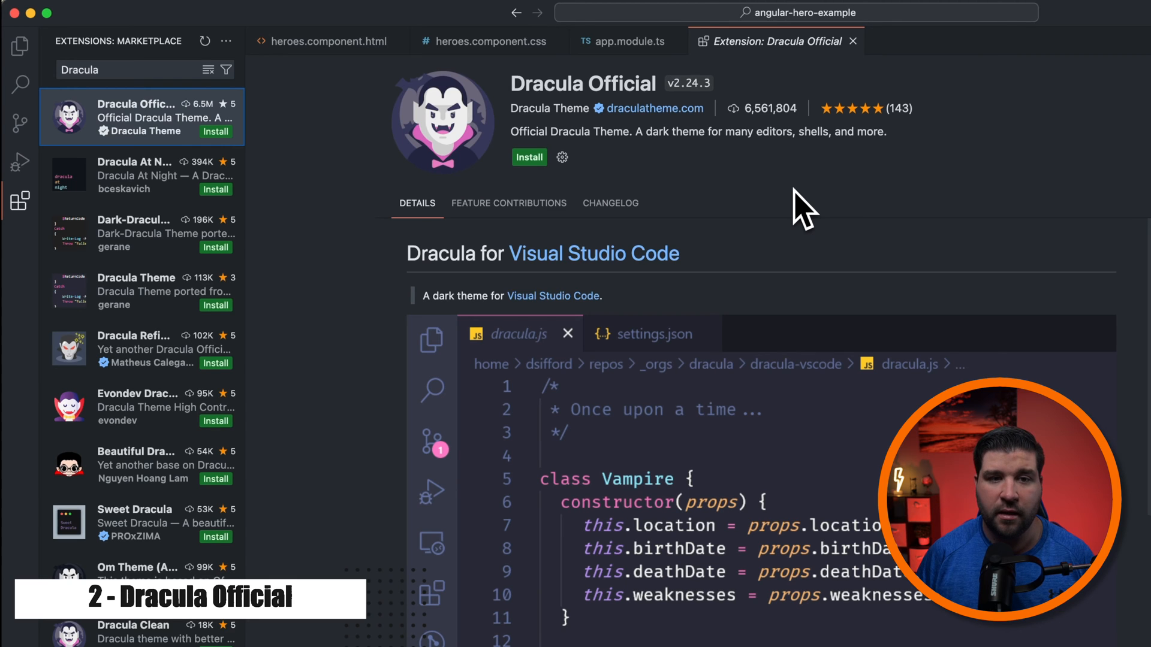
- Install Dracula Official and preview its colours on heroes.component.html
{"action": "left_click", "coordinate": [552, 156]}
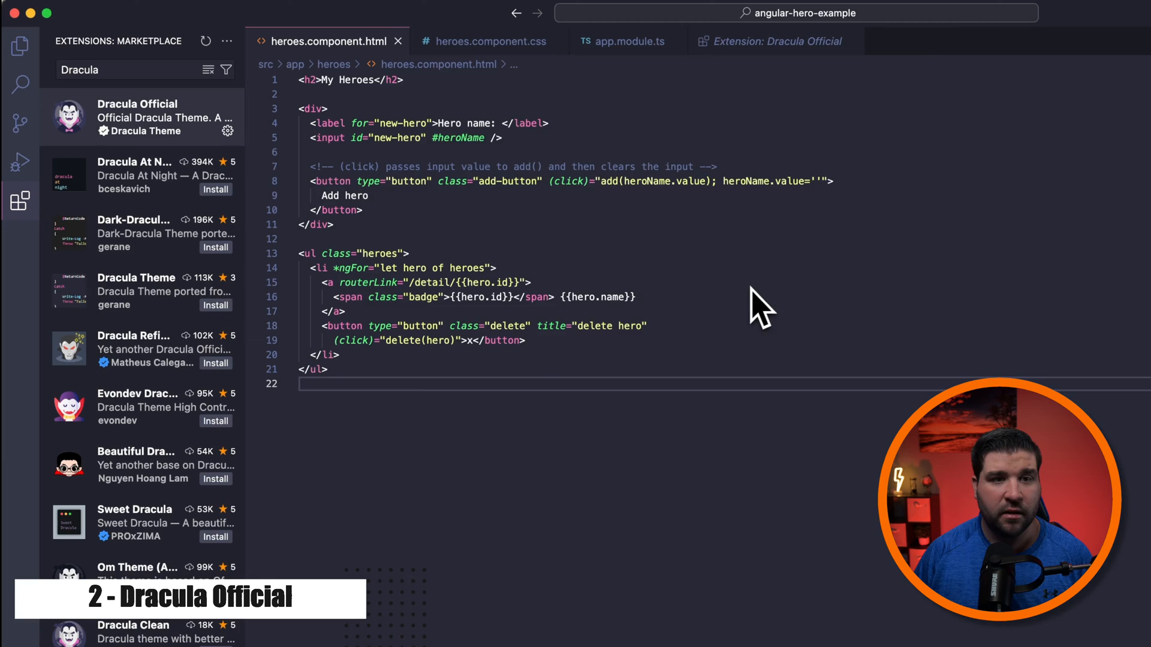
{"action": "left_click", "coordinate": [624, 40]}
{"action": "type", "text": "night owl"}
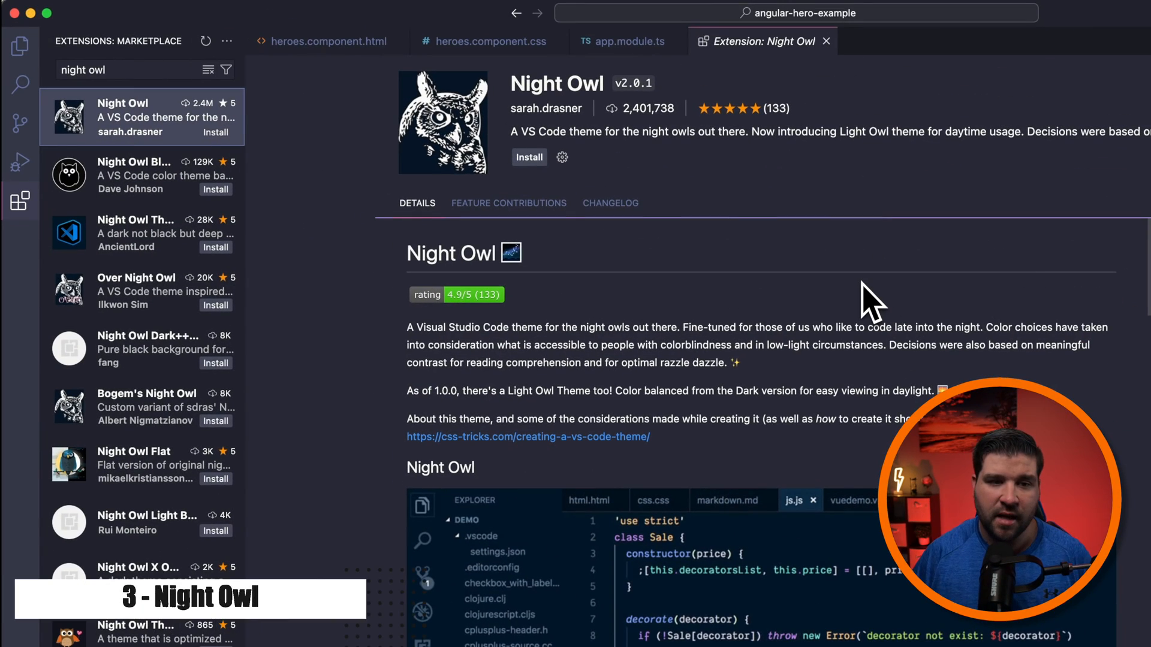
- Install Night Owl and choose its main 'Night Owl' variant as the colour theme
{"action": "left_click", "coordinate": [552, 157]}
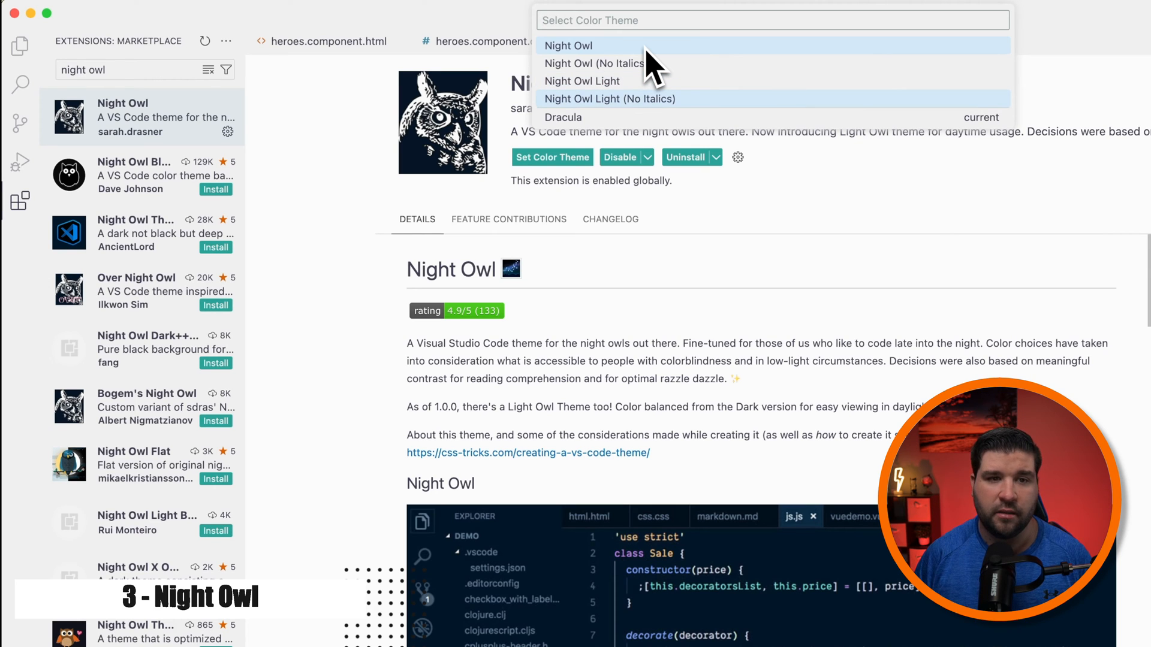
{"action": "left_click", "coordinate": [567, 45]}
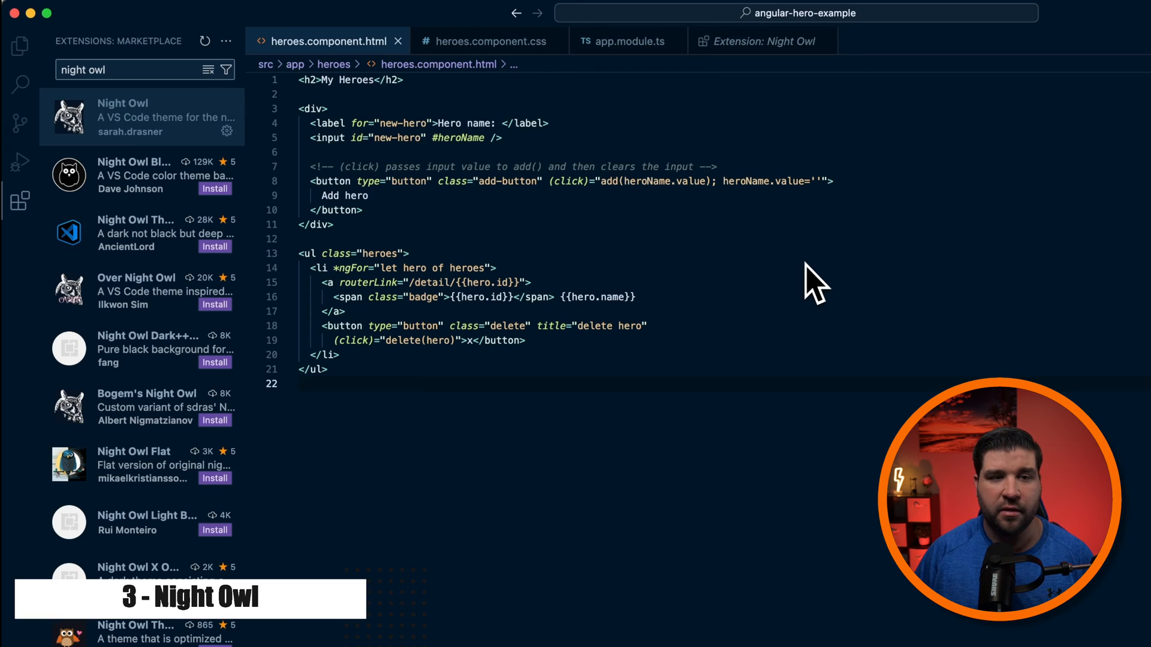
{"action": "mouse_move", "coordinate": [741, 231]}
{"action": "type", "text": "One dark"}
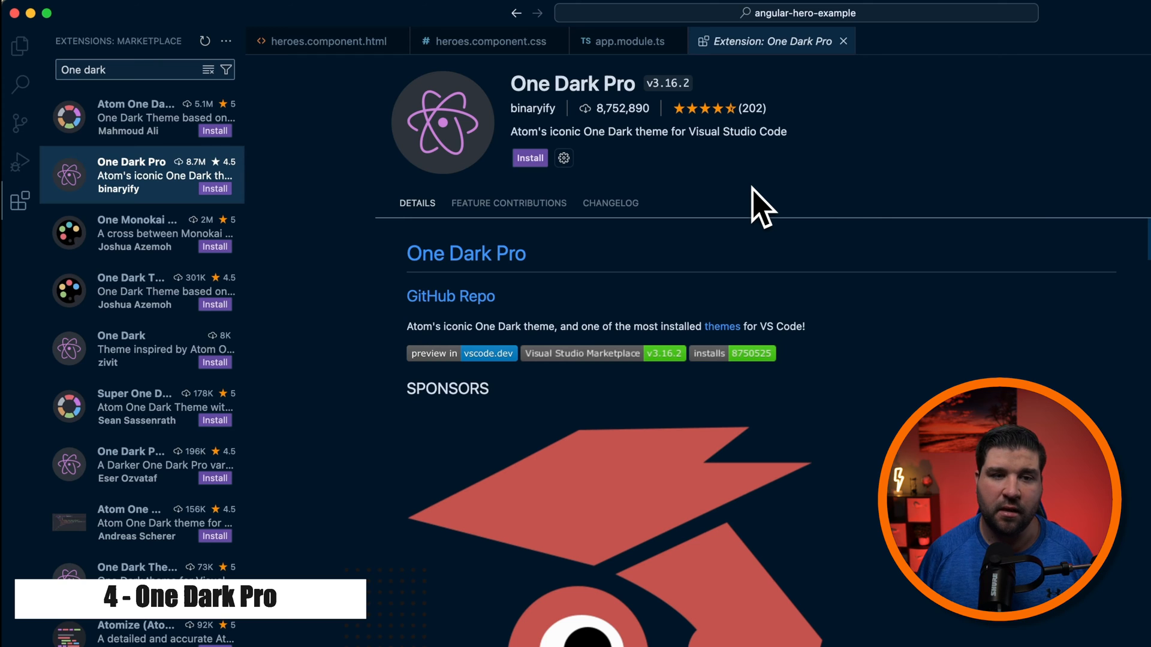
- Install One Dark Pro, apply its base theme, and preview the heroes CSS and another open file
{"action": "left_click", "coordinate": [528, 157]}
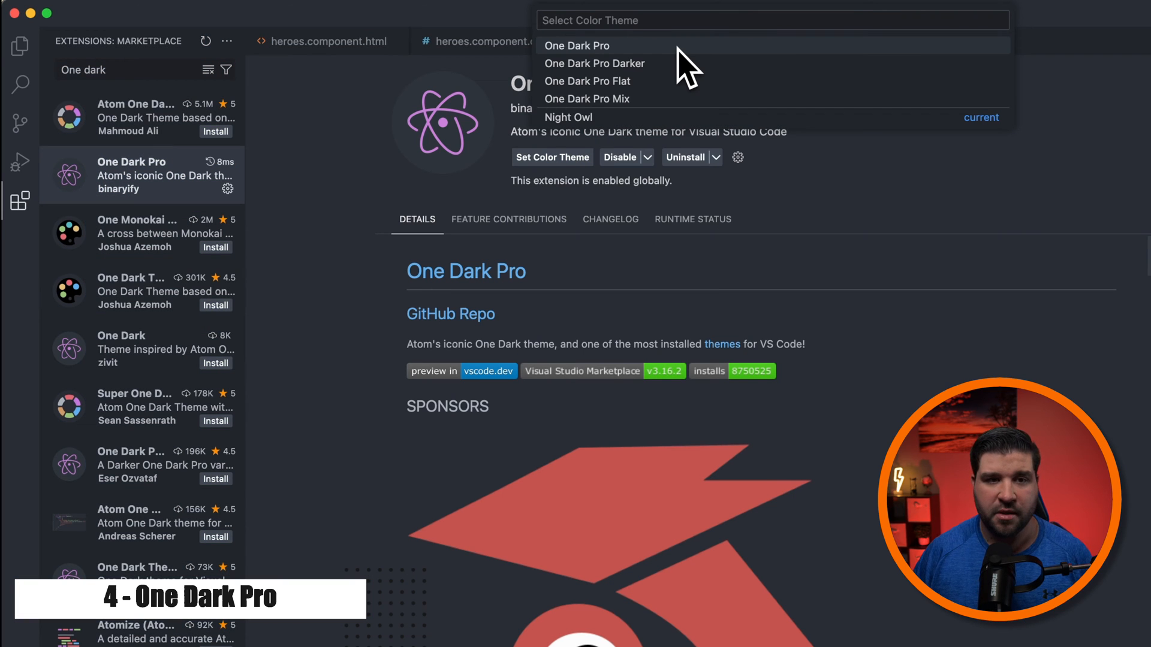
{"action": "mouse_move", "coordinate": [669, 69]}
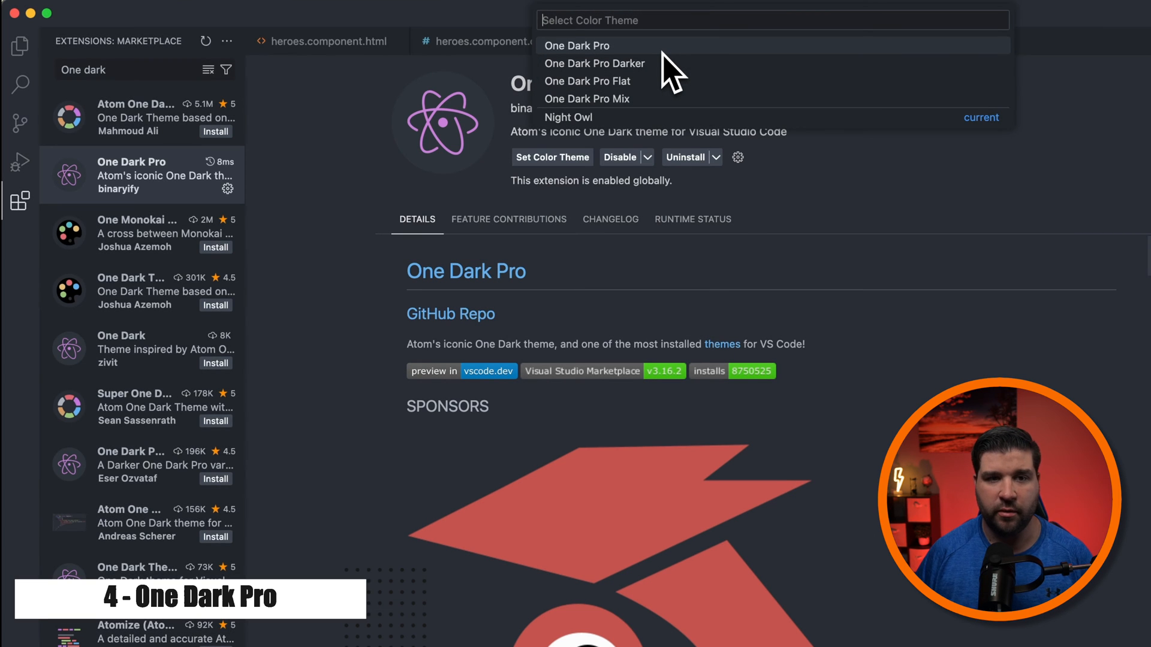
{"action": "left_click", "coordinate": [577, 45]}
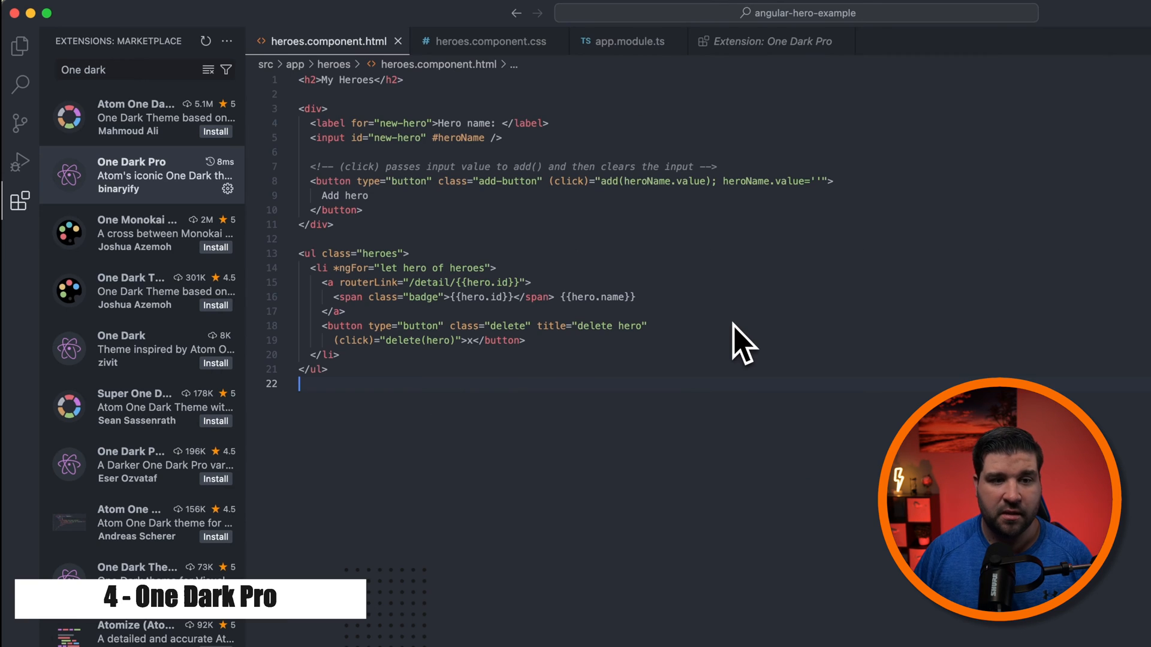
{"action": "left_click", "coordinate": [486, 41]}
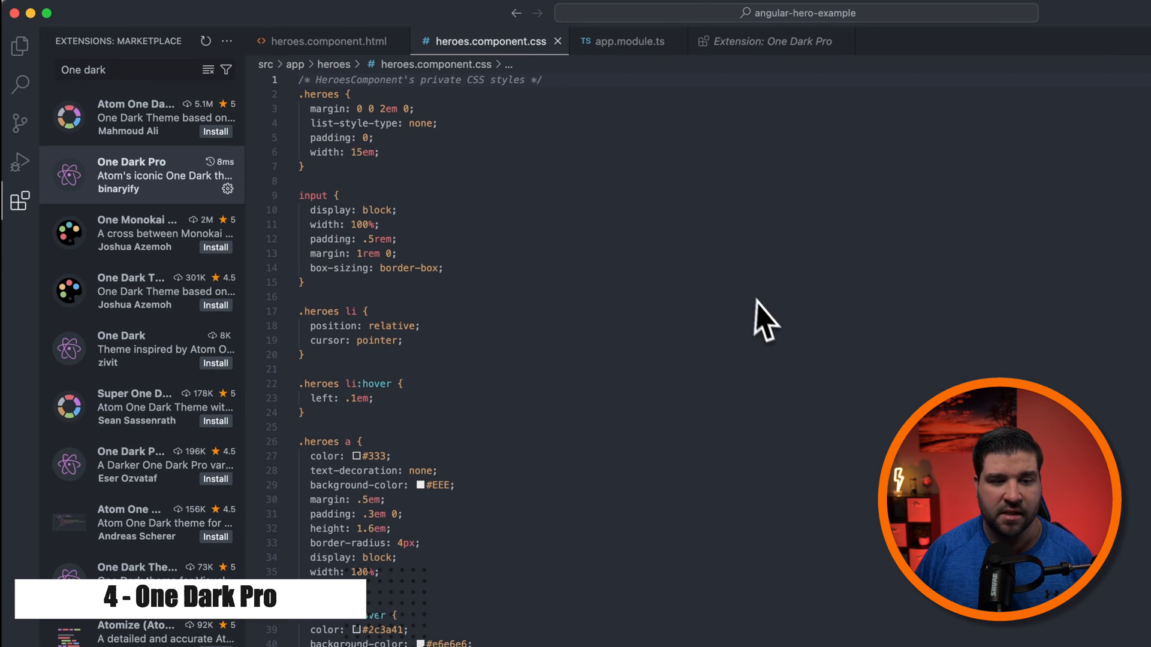
{"action": "left_click", "coordinate": [625, 41]}
{"action": "type", "text": "Cobalt2"}
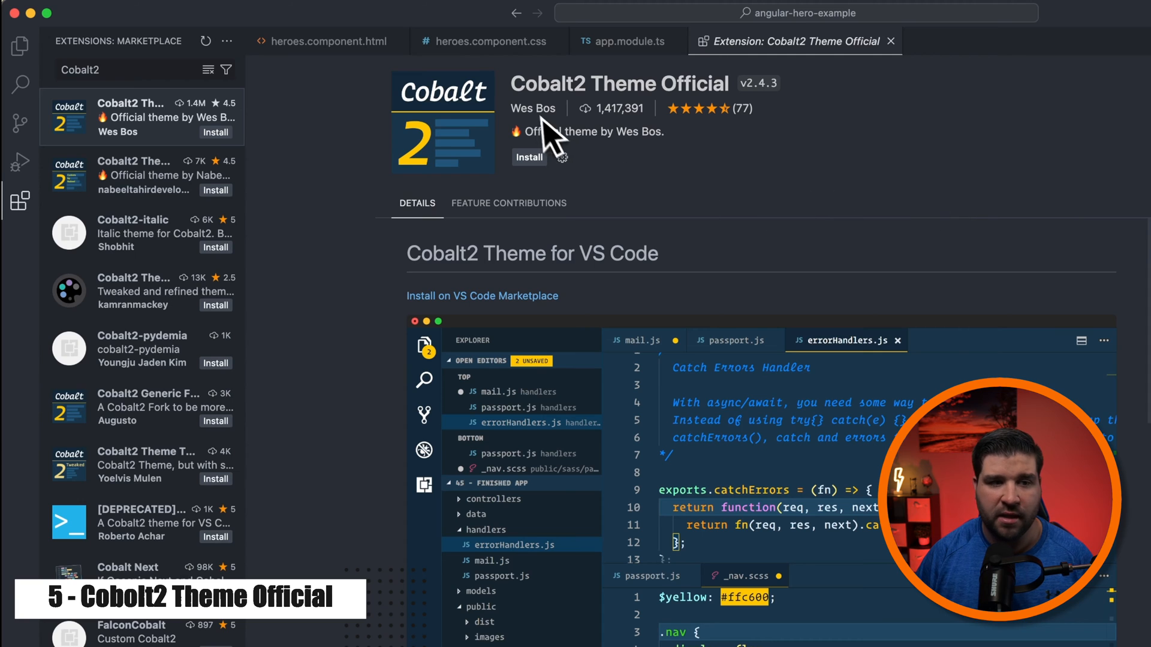
{"action": "mouse_move", "coordinate": [686, 159]}
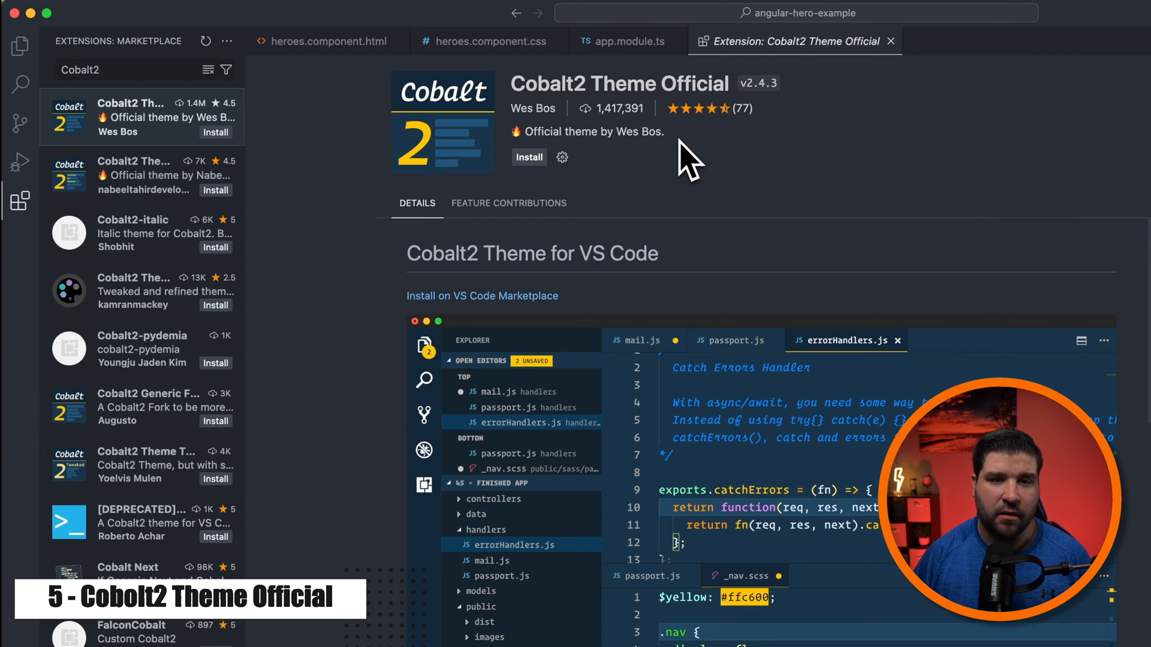
- Install and apply Cobalt2, view the heroes CSS in it, and read through the extension's details
{"action": "left_click", "coordinate": [552, 158]}
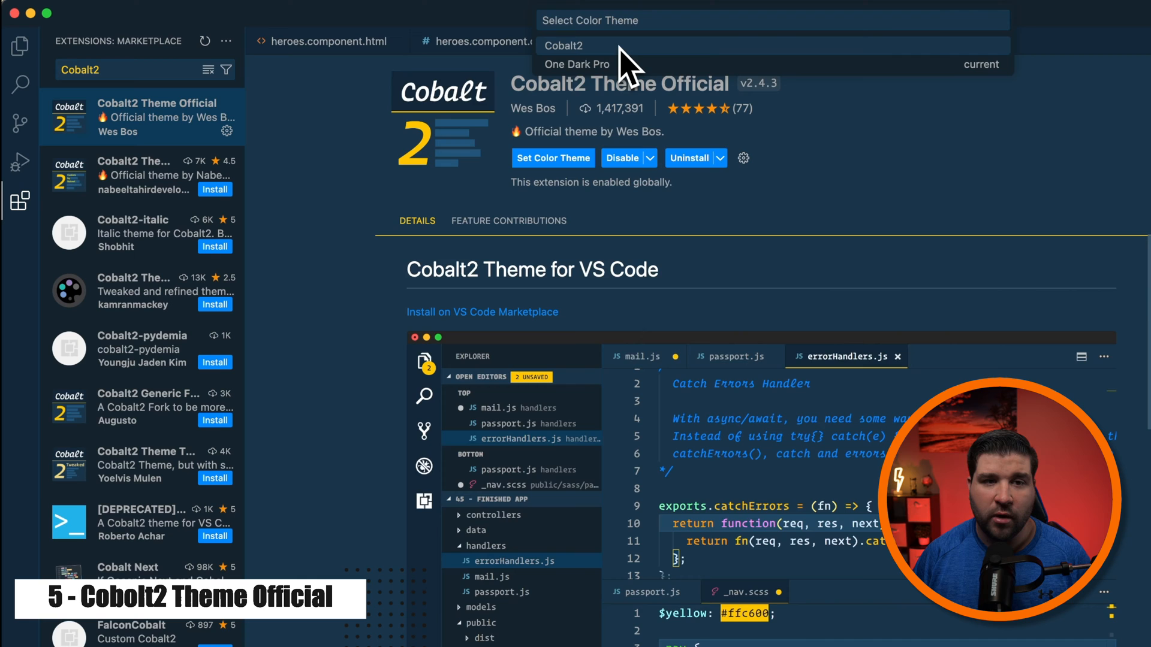
{"action": "left_click", "coordinate": [563, 44]}
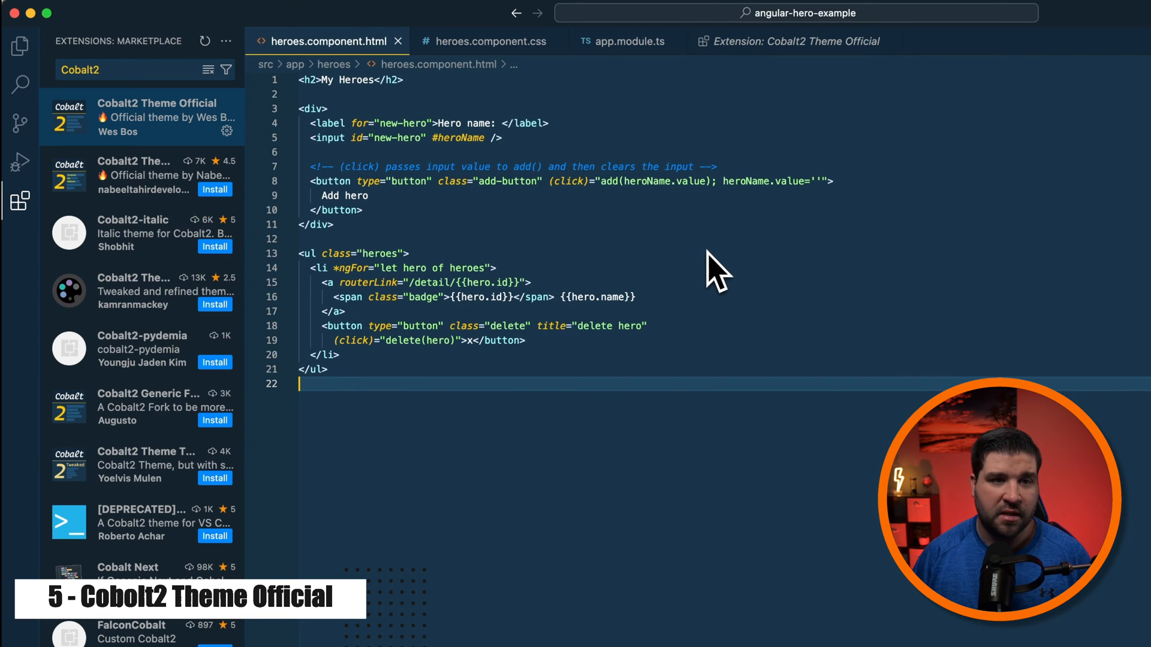
{"action": "left_click", "coordinate": [491, 41]}
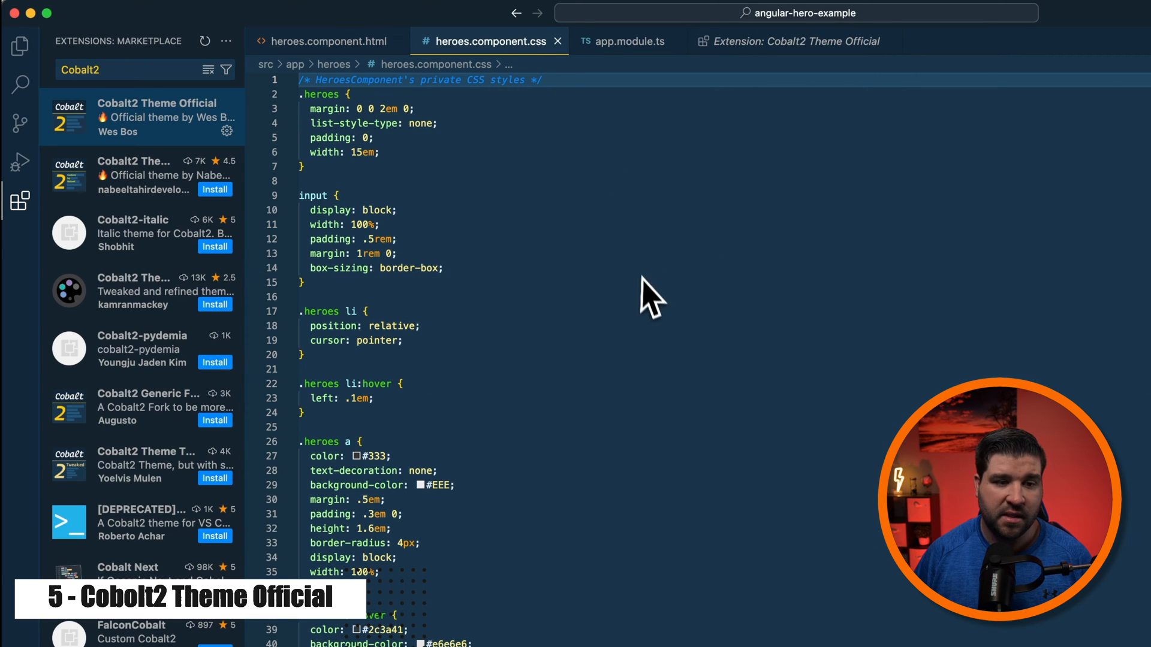
{"action": "left_click", "coordinate": [621, 41]}
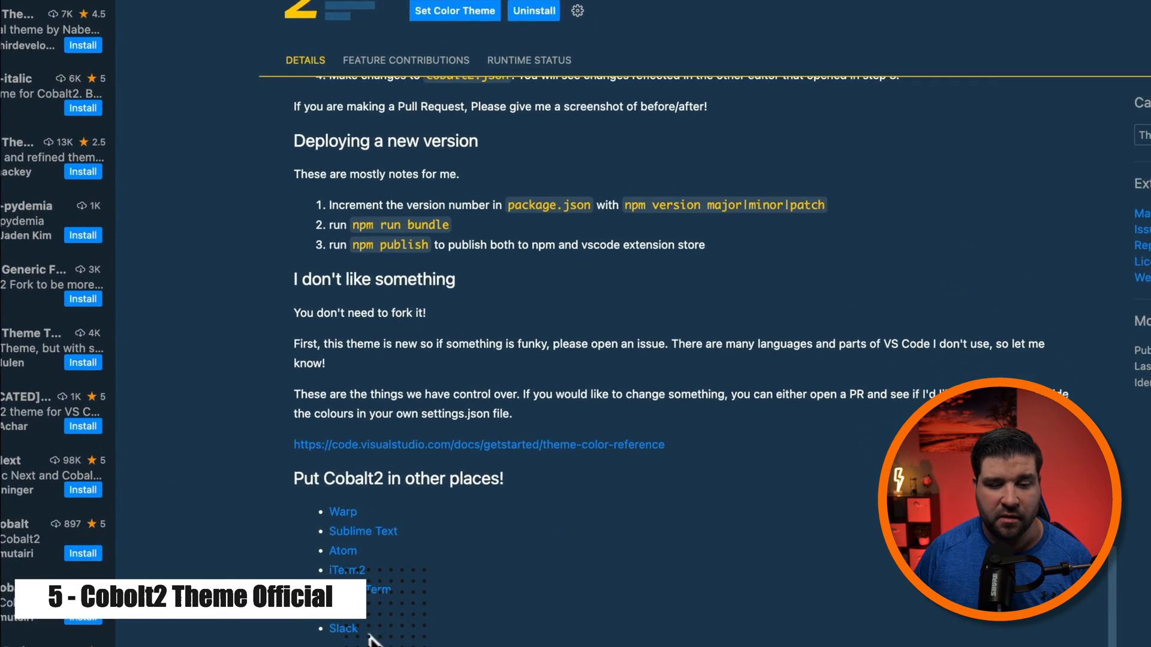
{"action": "scroll", "scroll_direction": "down", "scroll_amount": 3}
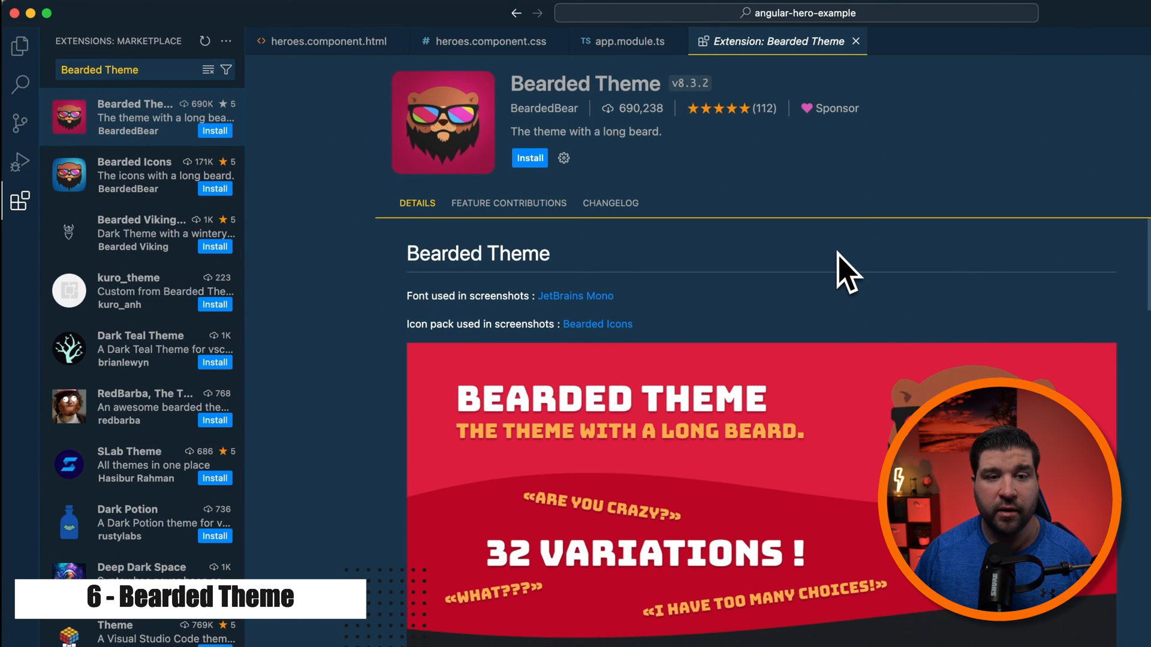
{"action": "mouse_move", "coordinate": [785, 228]}
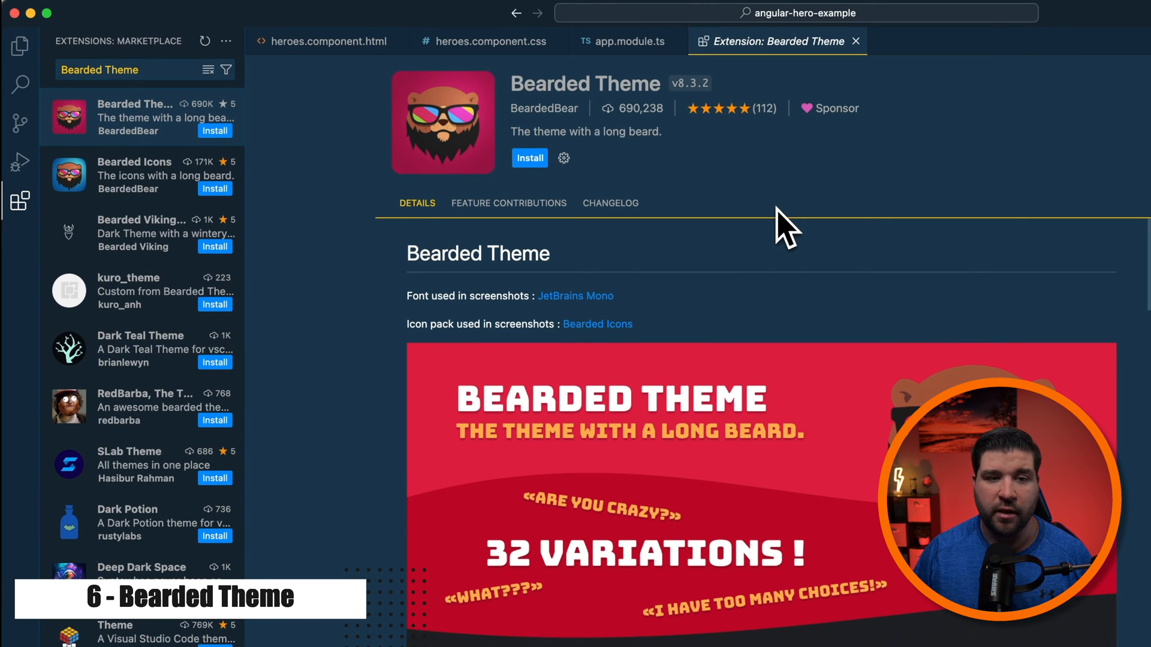
- Install Bearded Theme and step through its colour variations in the theme picker
{"action": "left_click", "coordinate": [563, 158]}
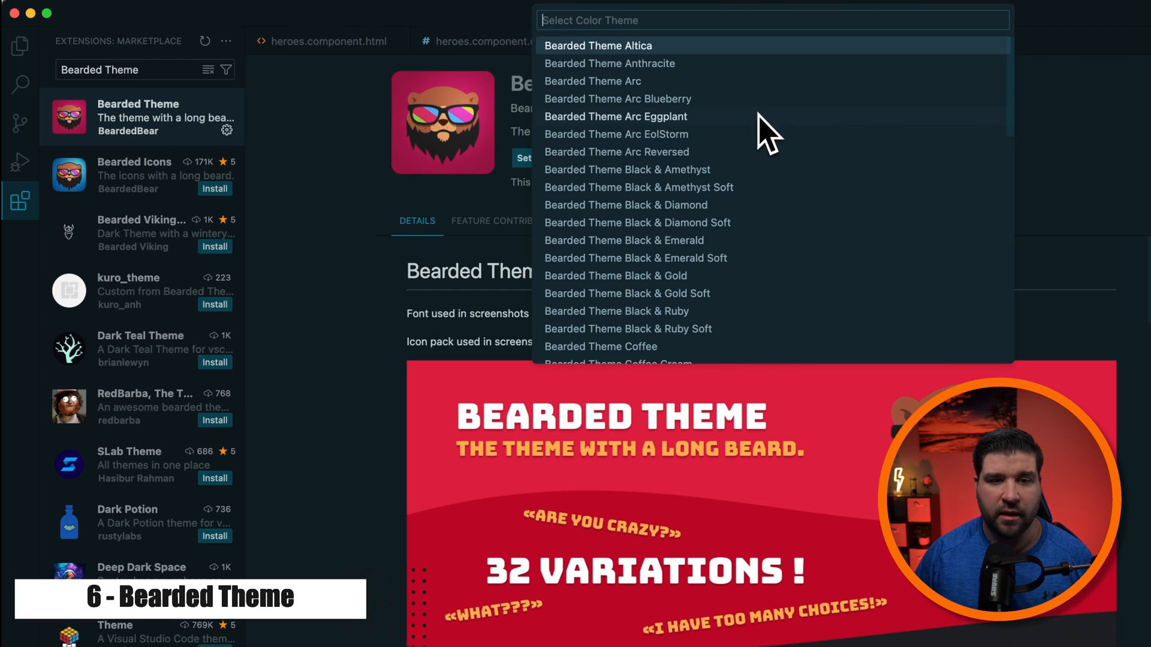
{"action": "scroll", "scroll_direction": "down", "scroll_amount": 3}
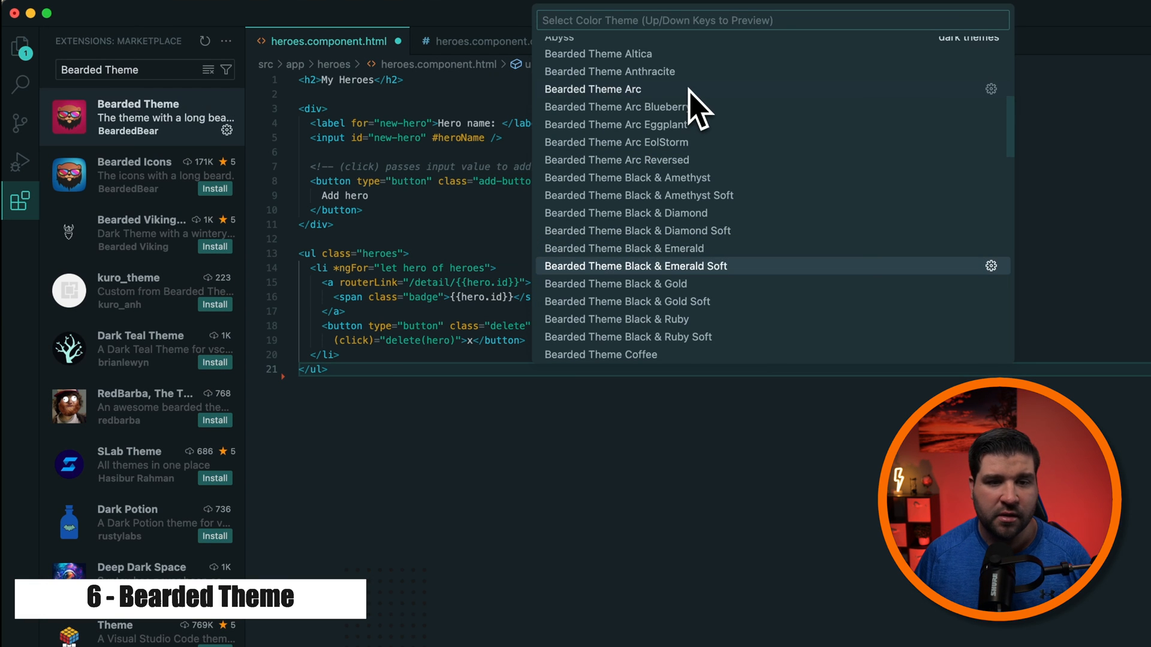
{"action": "key", "text": "Down"}
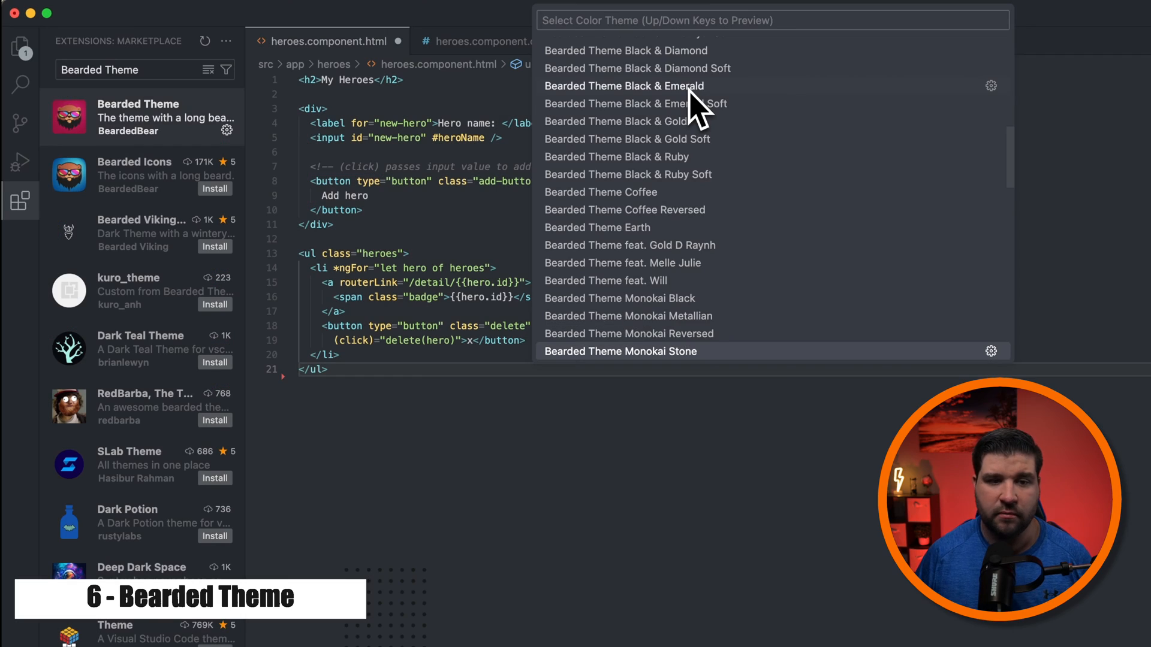
{"action": "scroll", "scroll_direction": "down", "scroll_amount": 3}
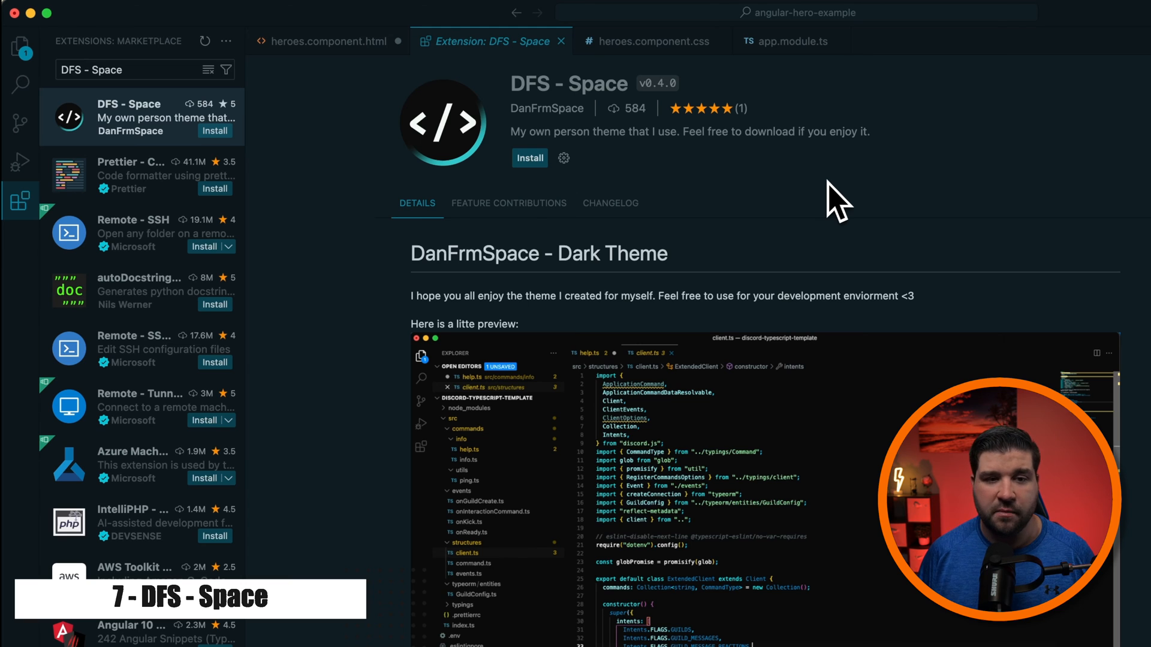
- View heroes.component.html, heroes.component.css and app.module.ts under the Field Lights theme
{"action": "left_click", "coordinate": [325, 41]}
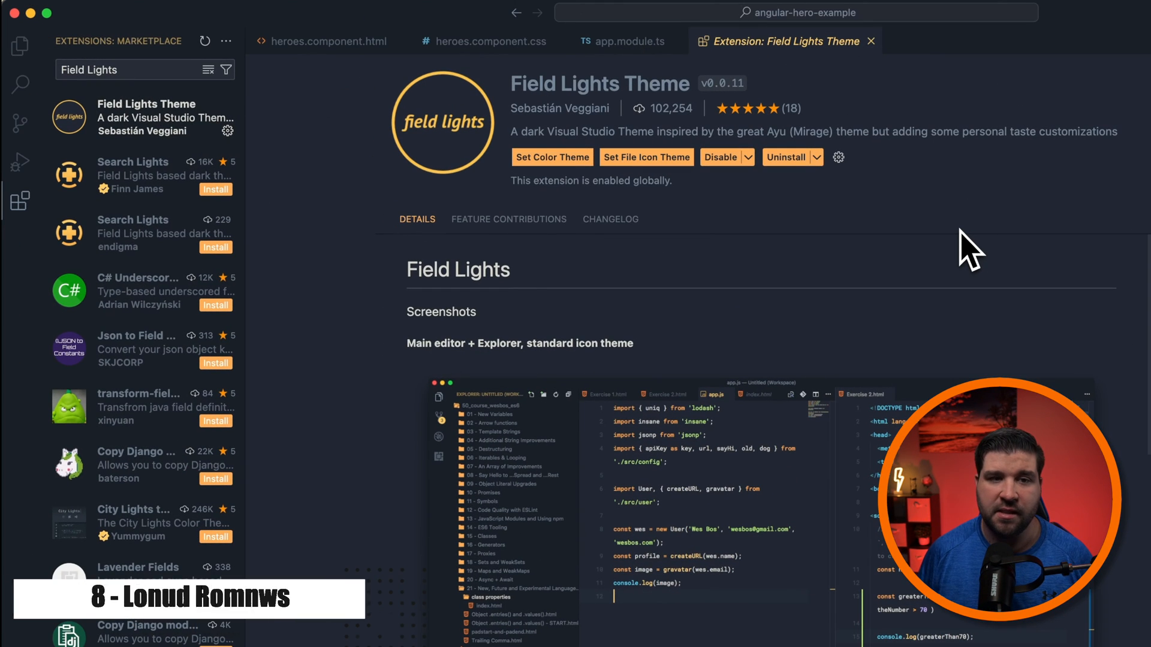
{"action": "left_click", "coordinate": [328, 41]}
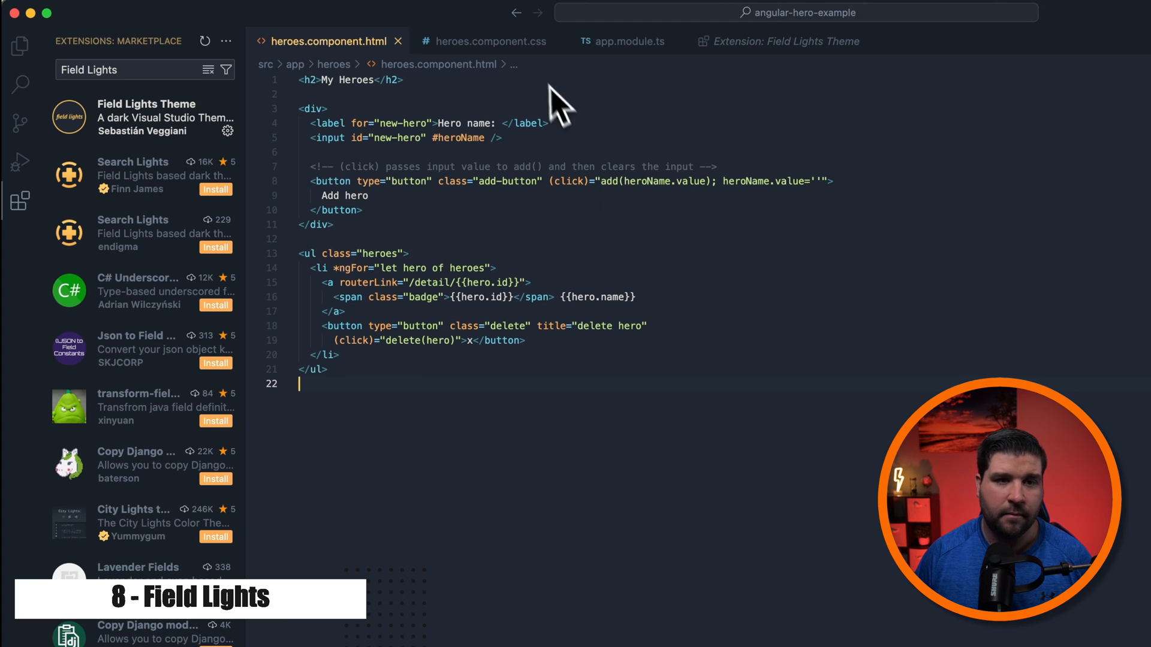
{"action": "left_click", "coordinate": [488, 41]}
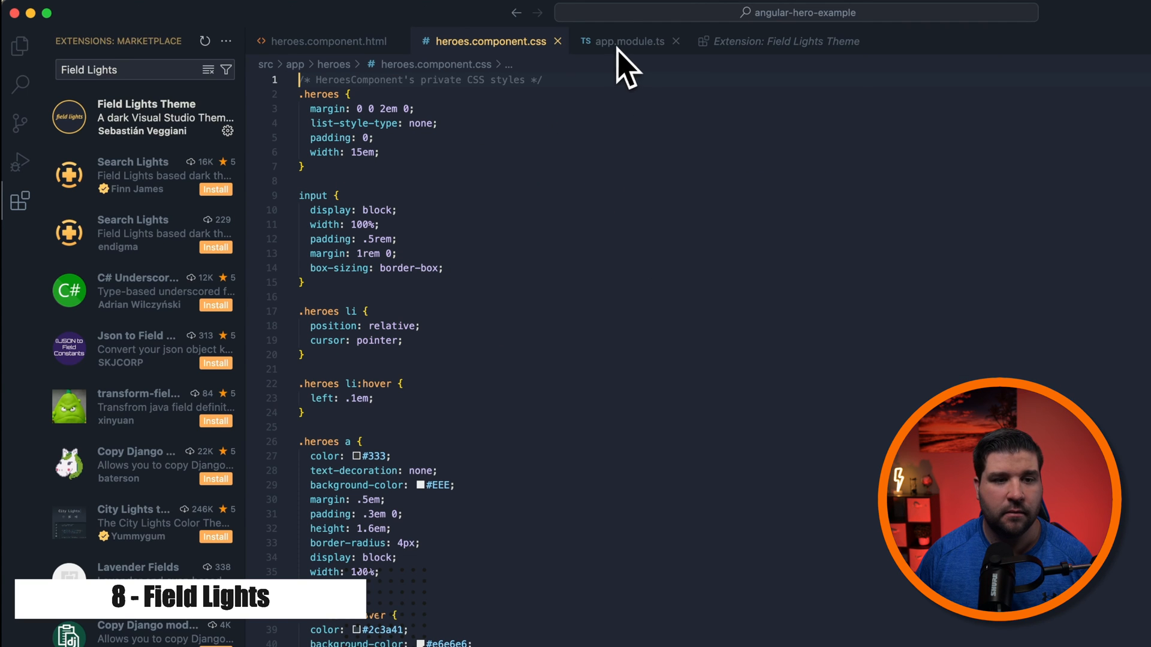
{"action": "left_click", "coordinate": [627, 41]}
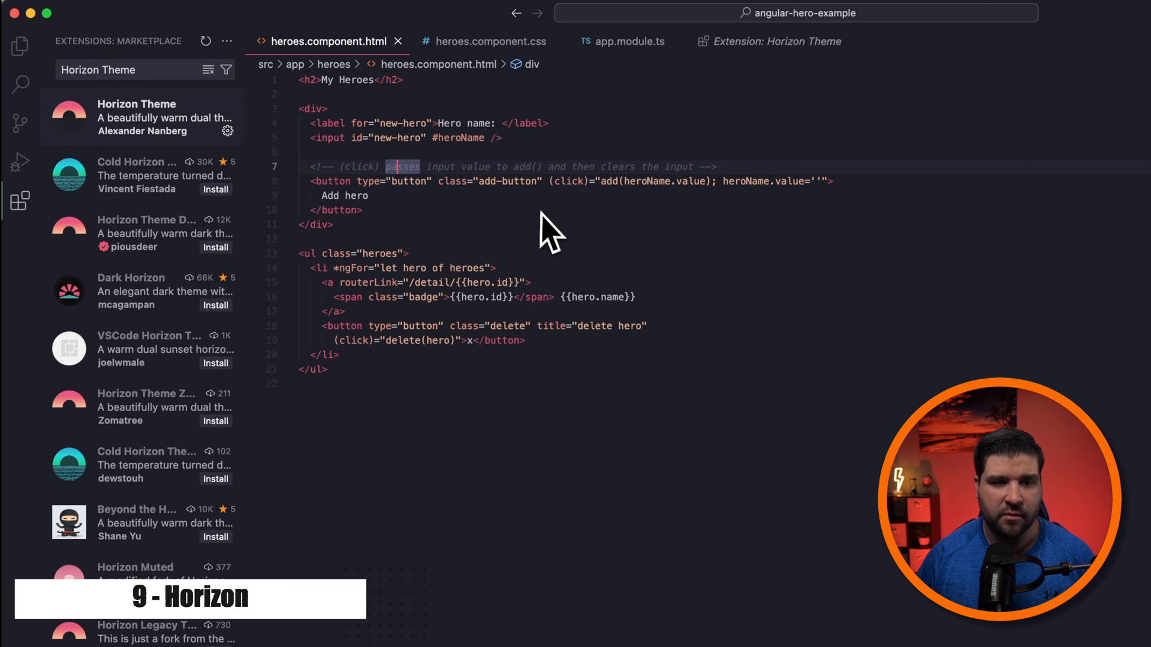
- View the heroes code coloured by the newly installed Horizon Theme
{"action": "left_click", "coordinate": [490, 40]}
{"action": "type", "text": "Nord"}
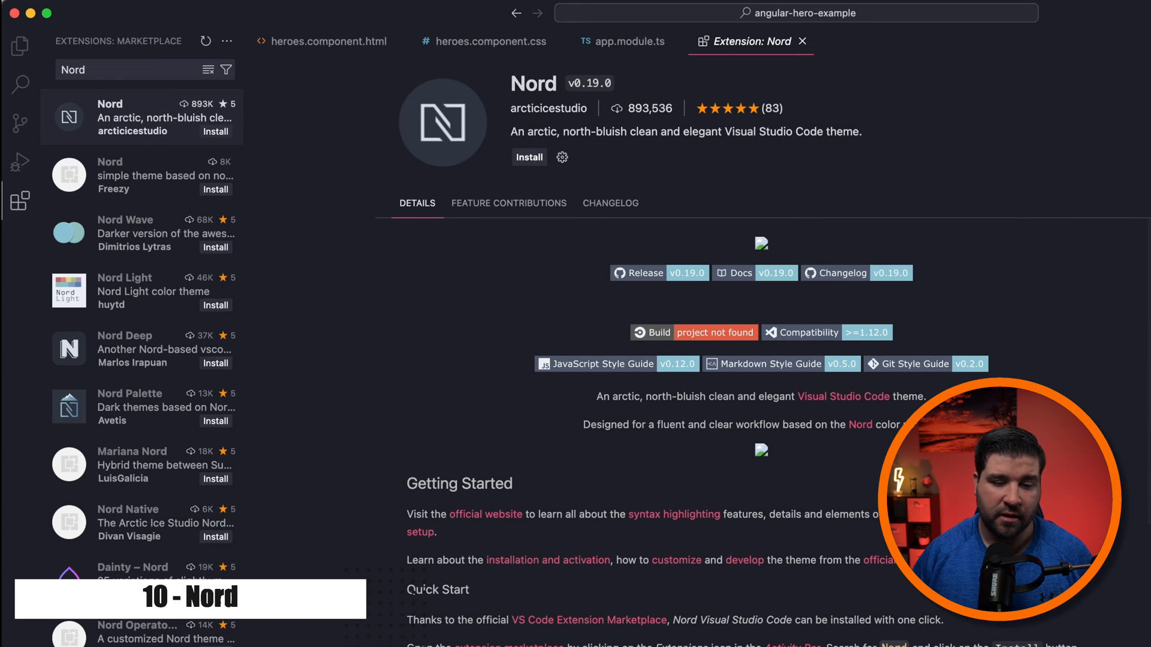
- Install and apply Nord, then preview the heroes CSS and app.module.ts in it
{"action": "left_click", "coordinate": [551, 157]}
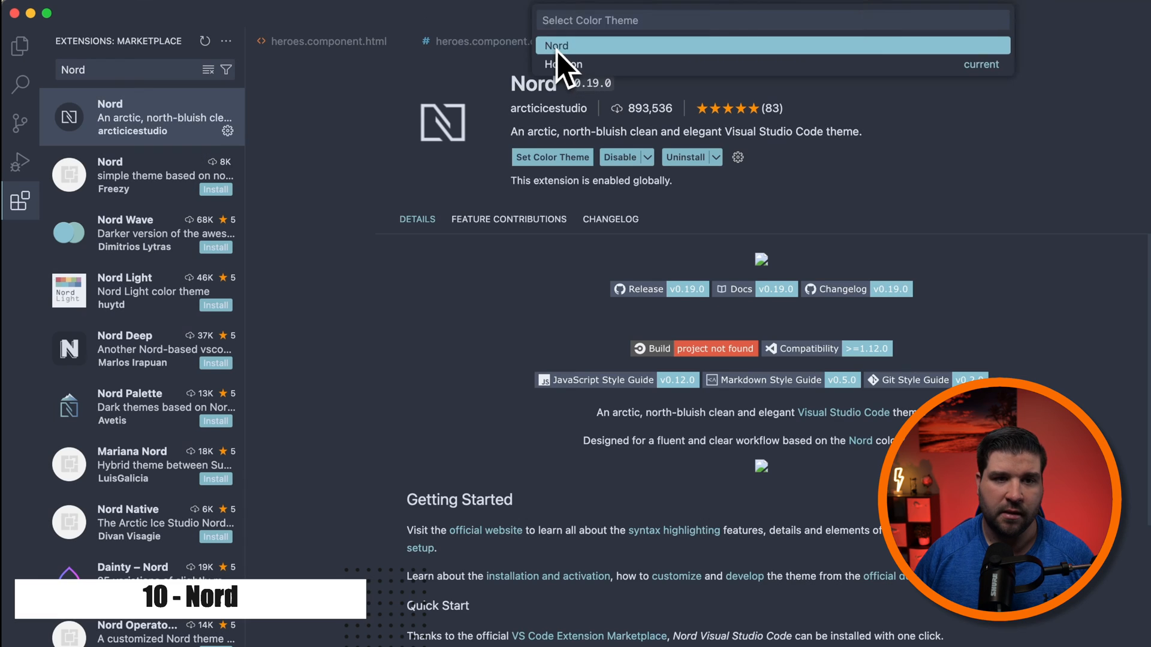
{"action": "left_click", "coordinate": [556, 45]}
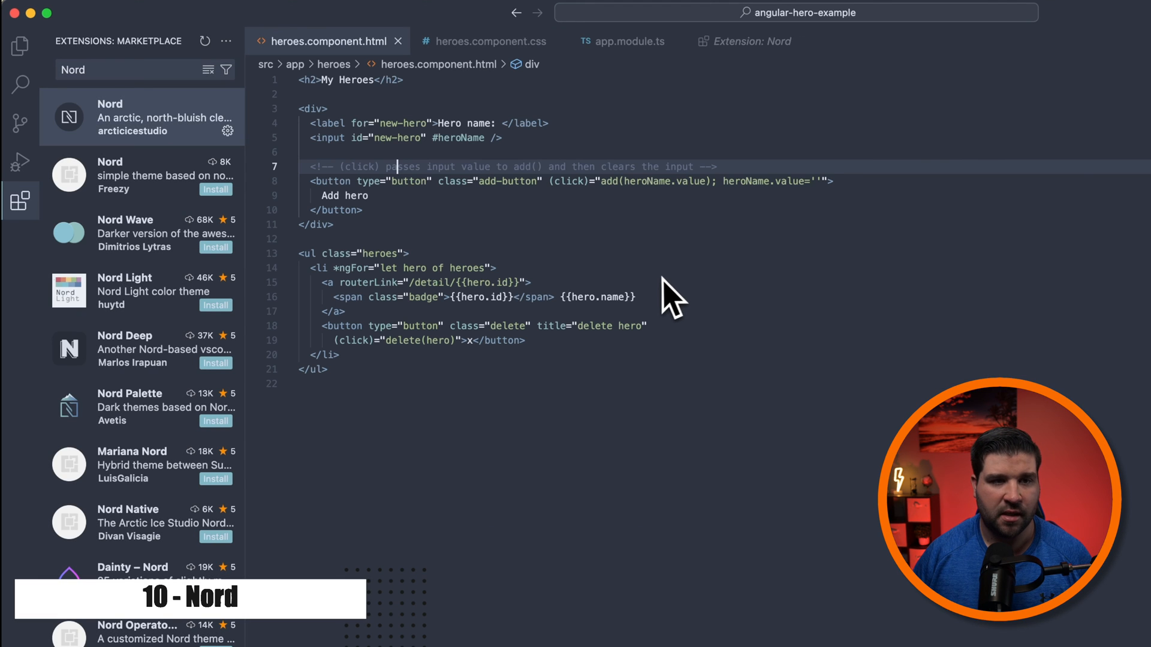
{"action": "left_click", "coordinate": [489, 41]}
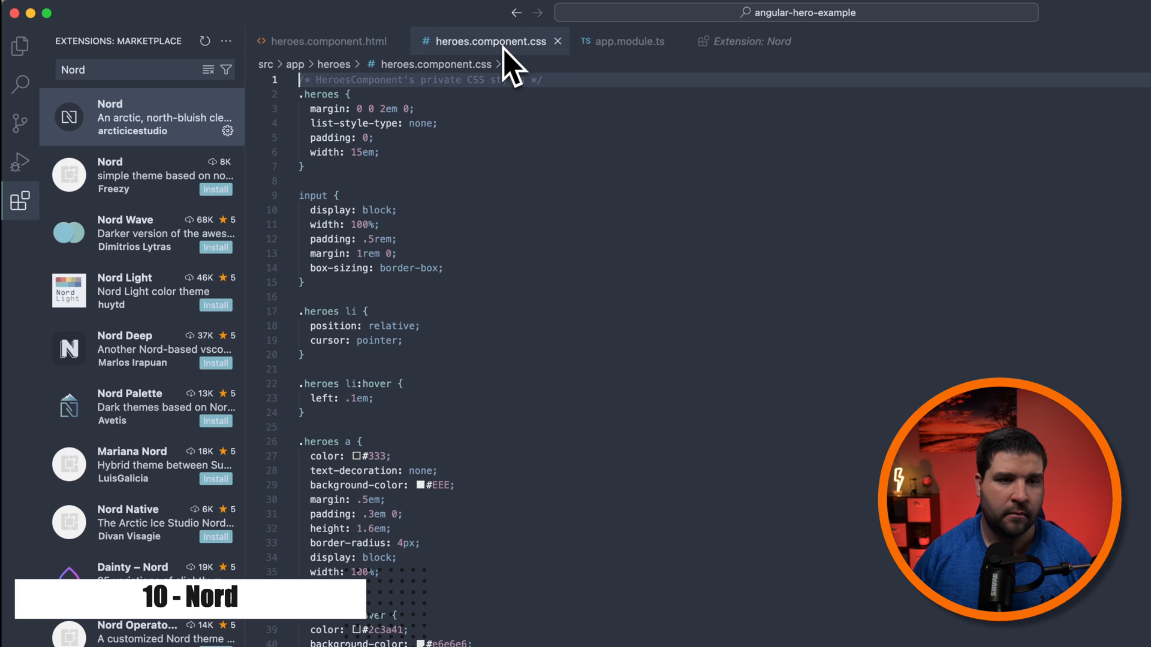
{"action": "left_click", "coordinate": [623, 41]}
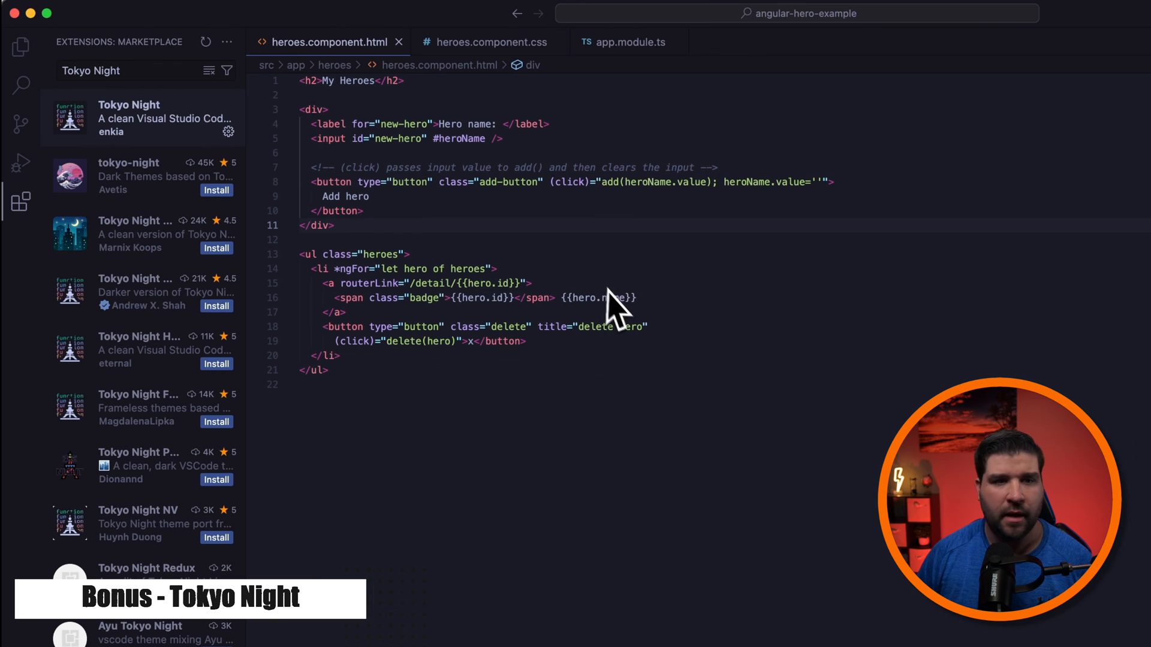
- View heroes.component.html and heroes.component.css in the Tokyo Night theme
{"action": "left_click", "coordinate": [332, 225]}
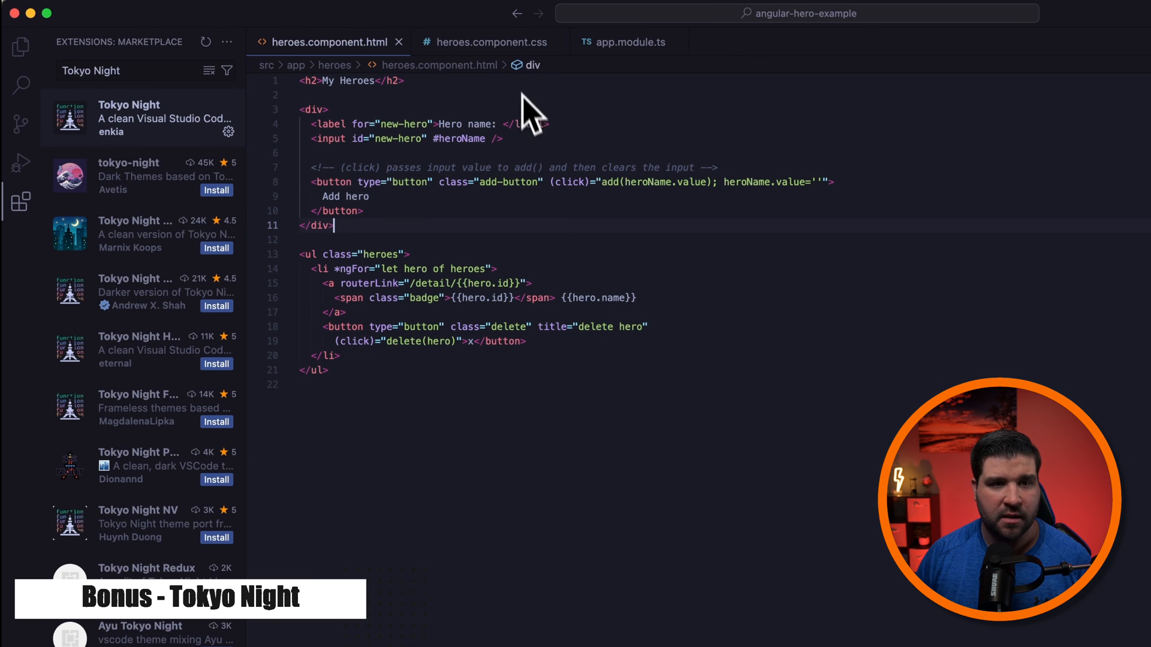
{"action": "left_click", "coordinate": [485, 42]}
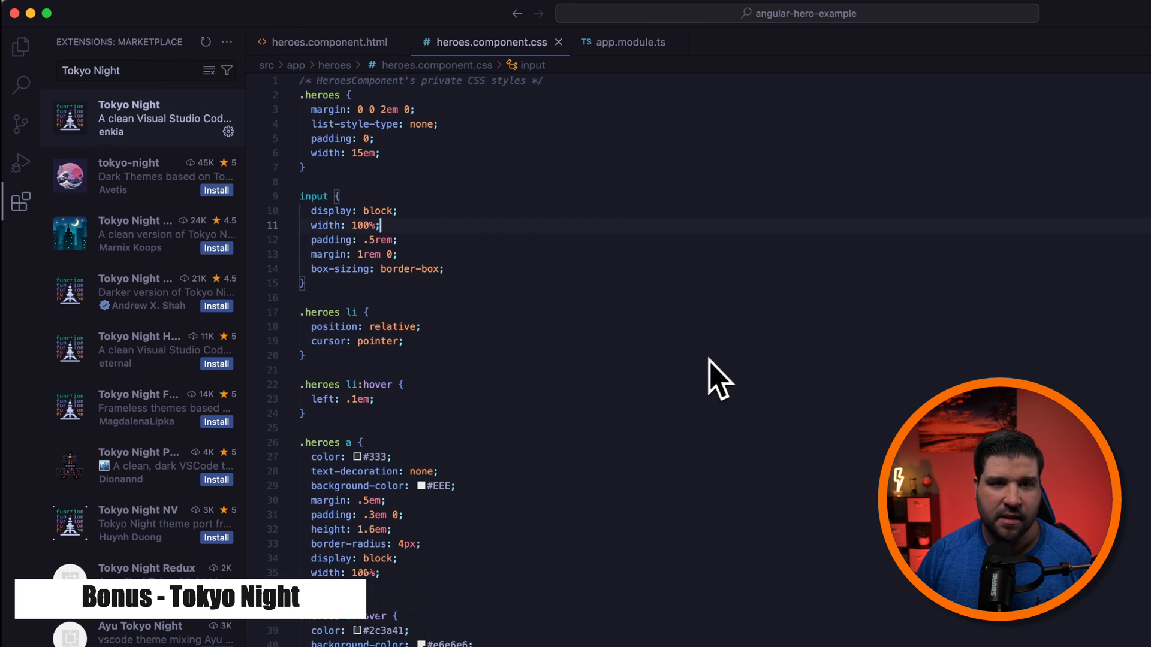